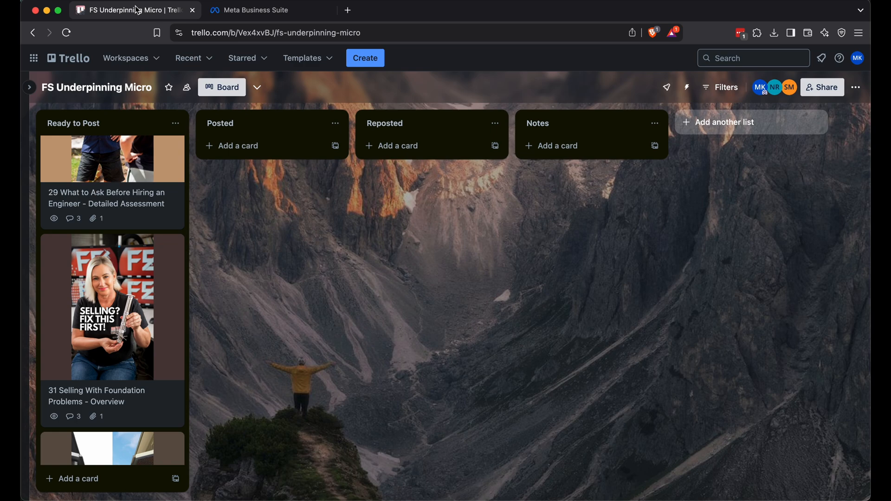
{"action": "mouse_move", "coordinate": [120, 276]}
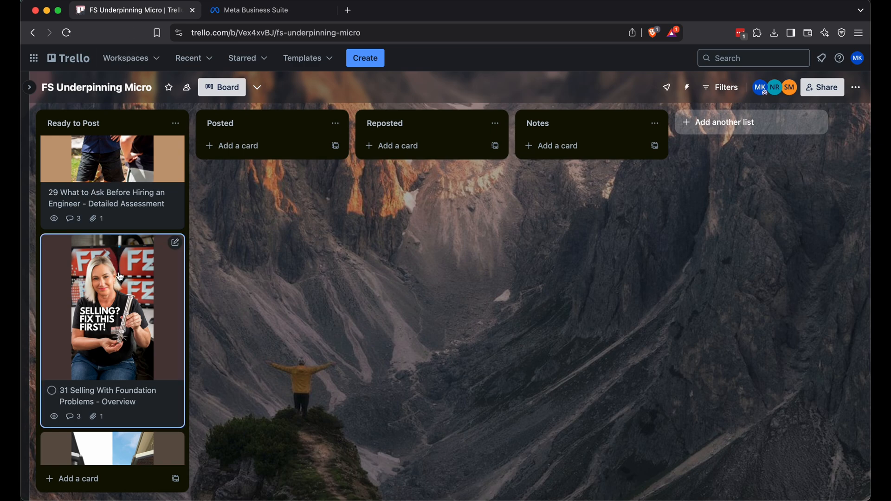
Step: Open Trello card '31 Selling With Foundation Problems' and start downloading Micro-31.MP4 from its pCloud link
{"action": "left_click", "coordinate": [112, 307]}
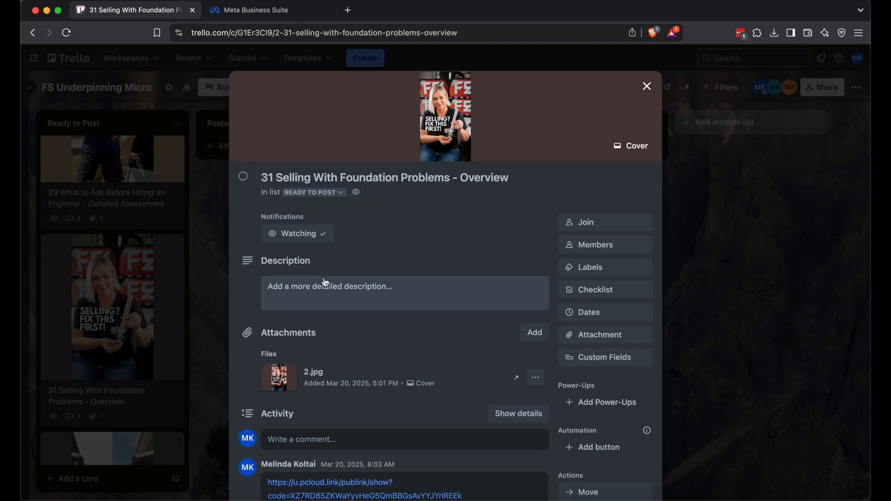
{"action": "scroll", "scroll_direction": "down", "scroll_amount": 3}
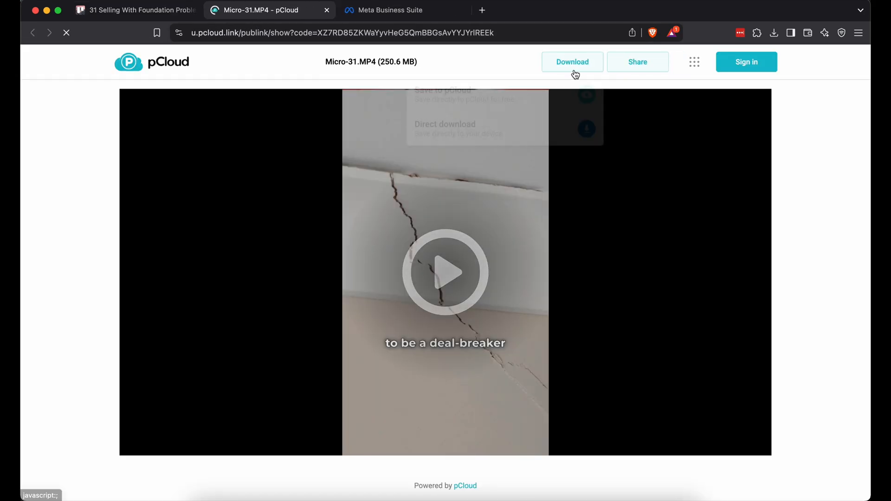
{"action": "left_click", "coordinate": [572, 61]}
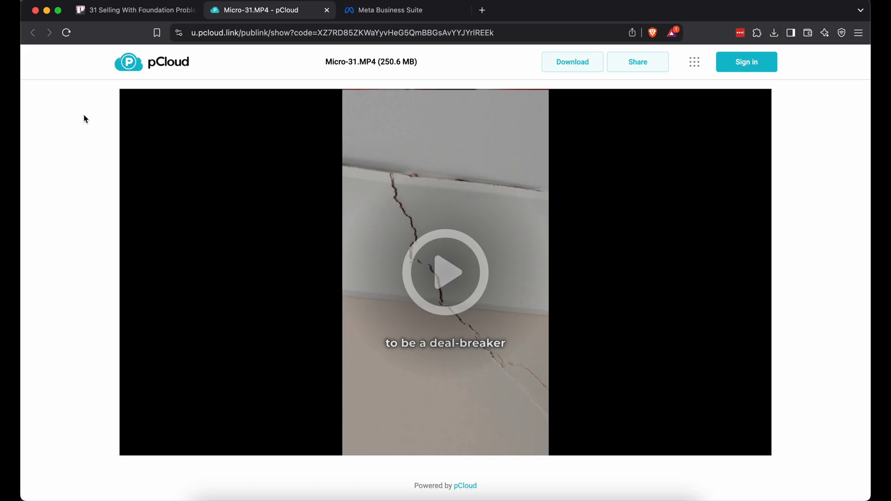
Step: Download card 31's 2.jpg cover attachment into the Reels folder, then switch to Meta Business Suite
{"action": "left_click", "coordinate": [135, 9]}
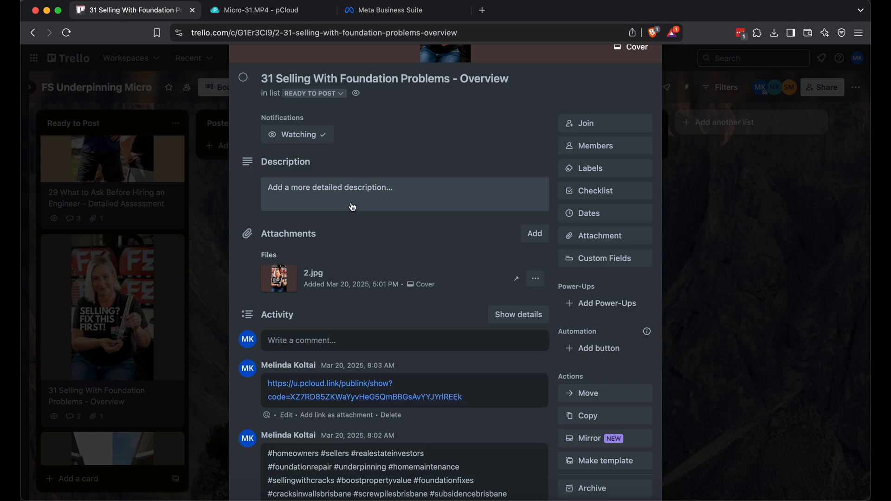
{"action": "left_click", "coordinate": [278, 278]}
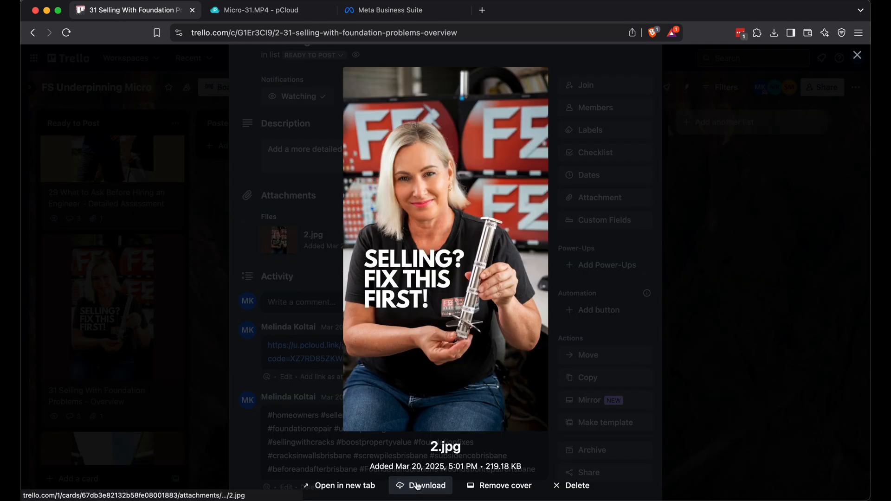
{"action": "left_click", "coordinate": [420, 485]}
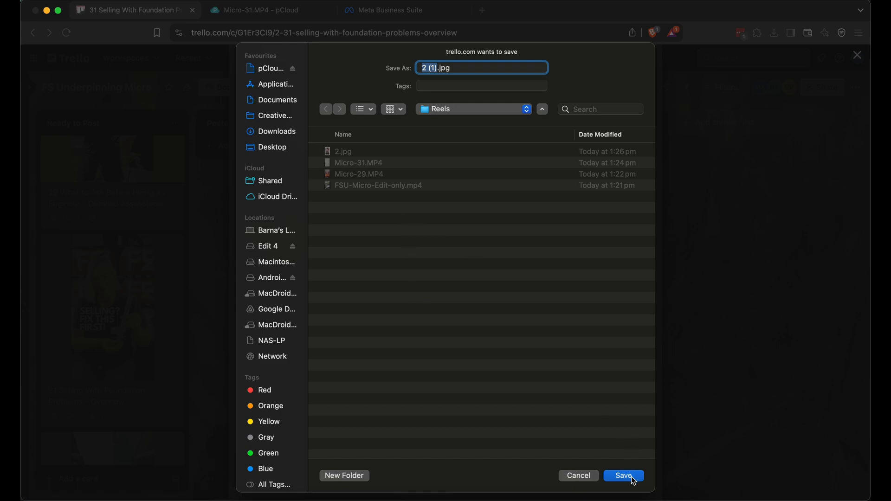
{"action": "left_click", "coordinate": [624, 475]}
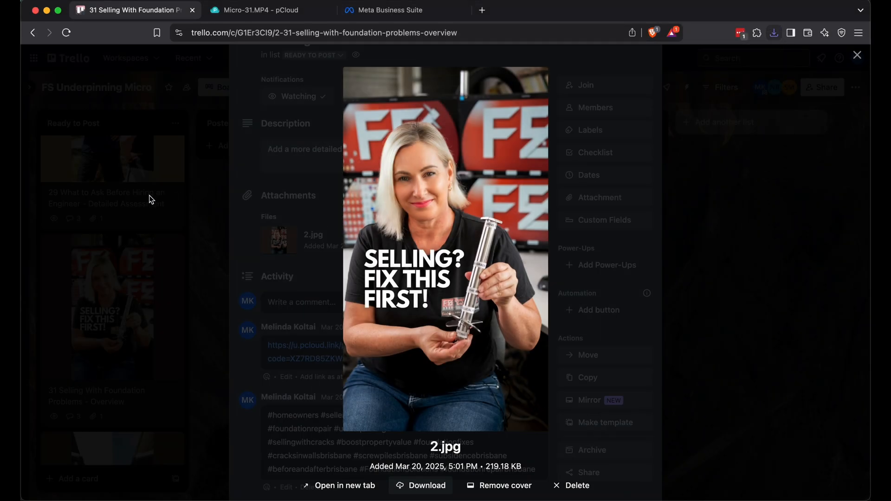
{"action": "left_click", "coordinate": [390, 10]}
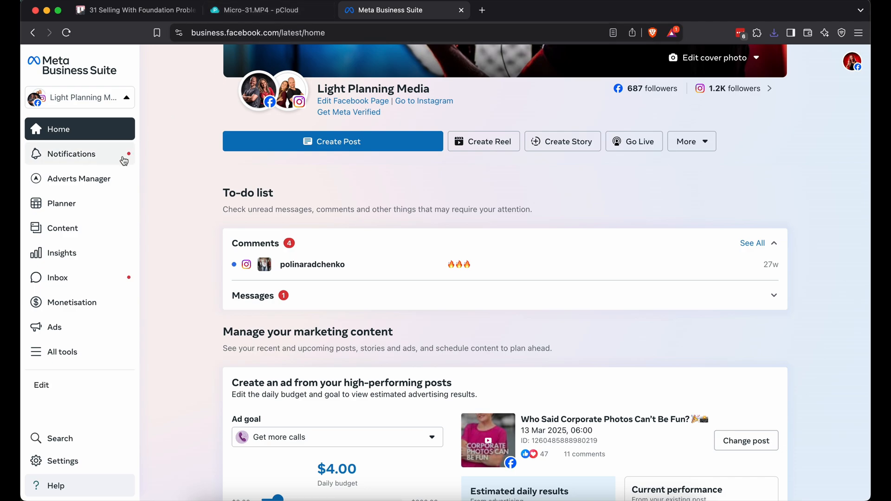
Step: From Planner, create a new reel and upload Micro-31.MP4 from the Reels folder
{"action": "left_click", "coordinate": [62, 203]}
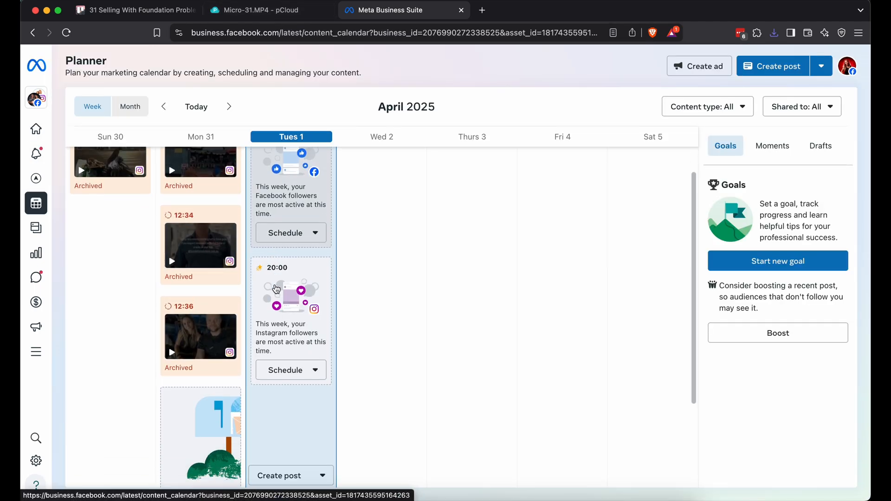
{"action": "left_click", "coordinate": [316, 475]}
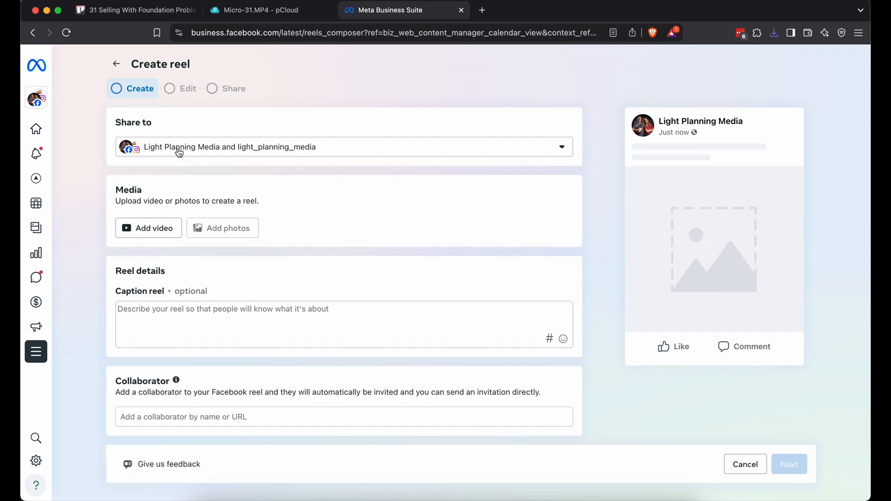
{"action": "left_click", "coordinate": [148, 228]}
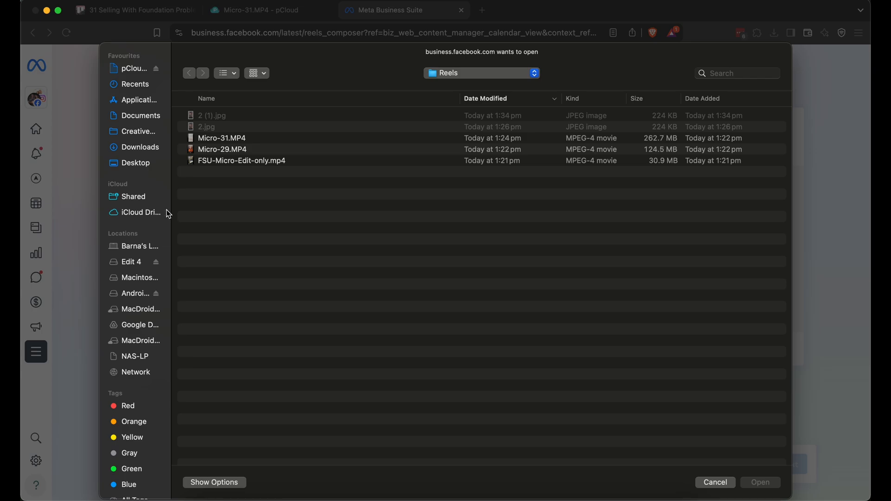
{"action": "left_click", "coordinate": [222, 139]}
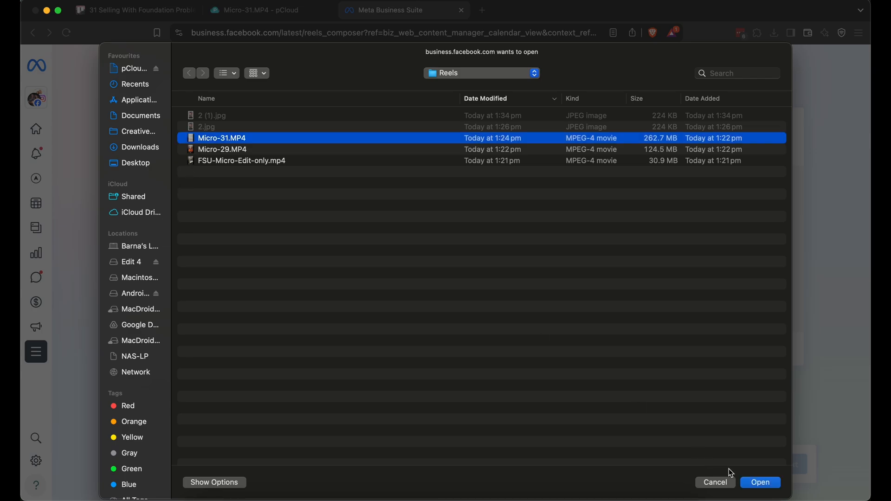
{"action": "left_click", "coordinate": [760, 482]}
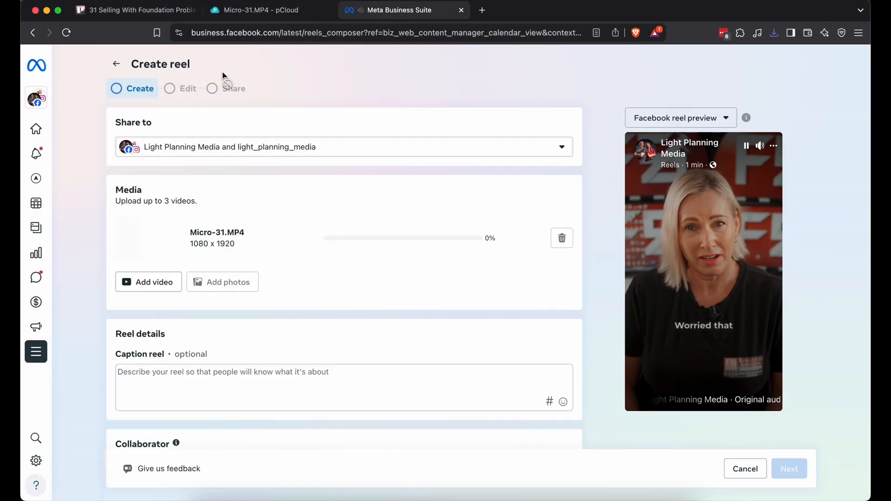
{"action": "left_click", "coordinate": [133, 10]}
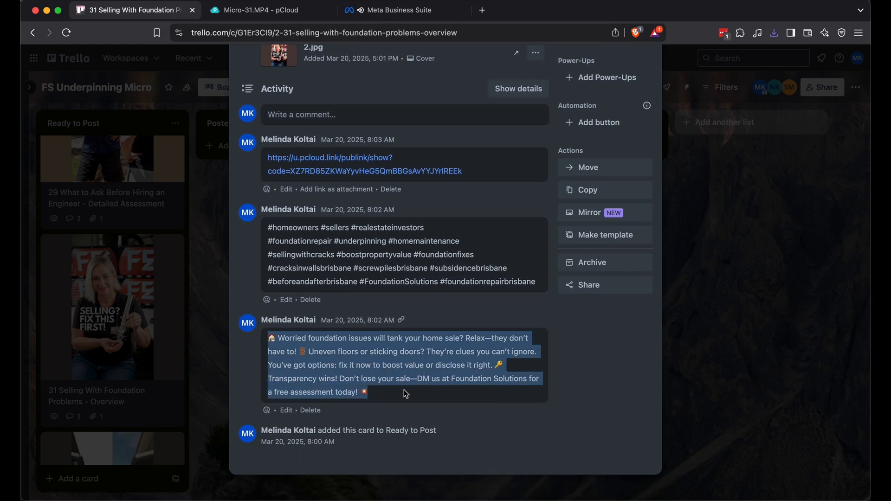
Step: Paste card 31's caption text and its foundation/property hashtag block into the reel caption
{"action": "left_click", "coordinate": [398, 11]}
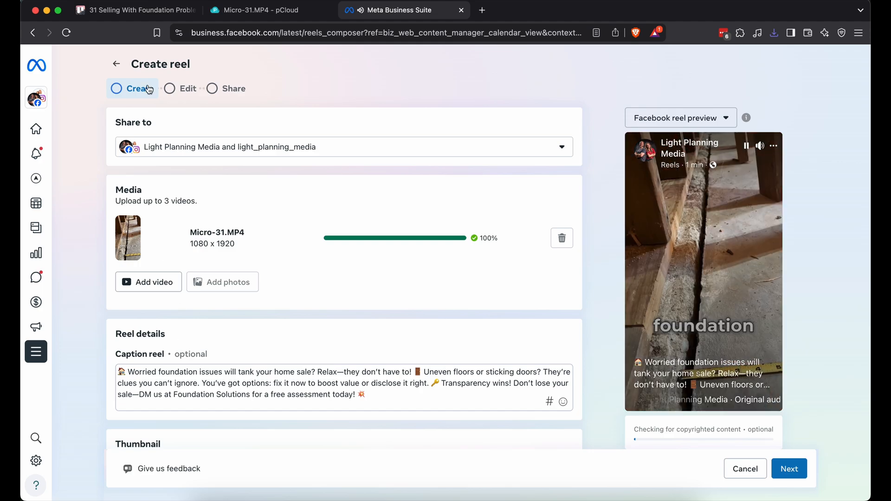
{"action": "left_click", "coordinate": [131, 10]}
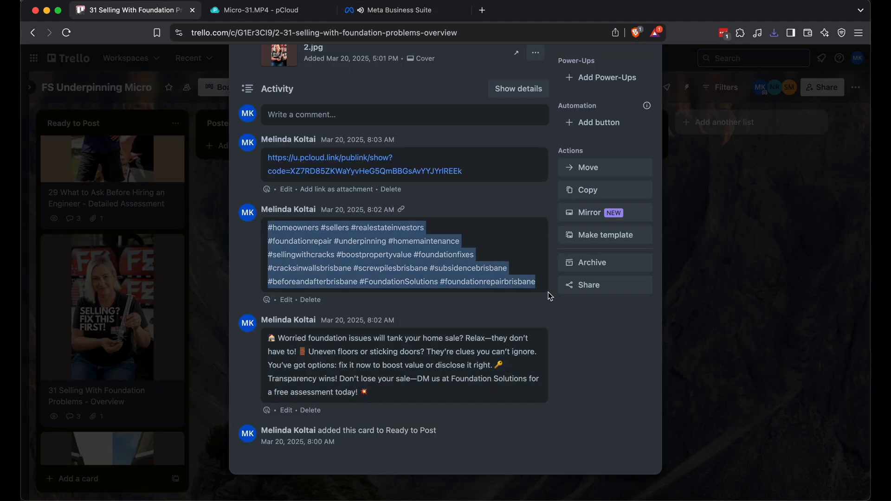
{"action": "left_click", "coordinate": [398, 10]}
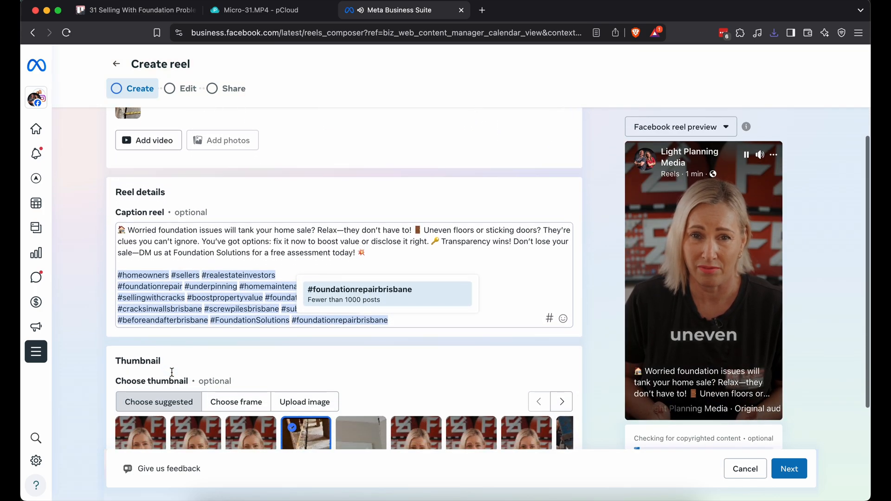
{"action": "scroll", "scroll_direction": "down", "scroll_amount": 3}
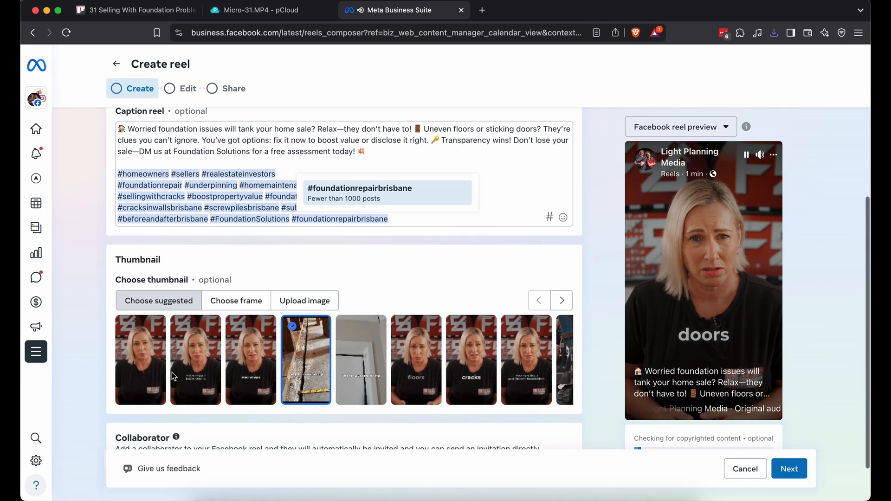
Step: Set the reel thumbnail to the uploaded cover image 2 (1).jpg
{"action": "left_click", "coordinate": [305, 309]}
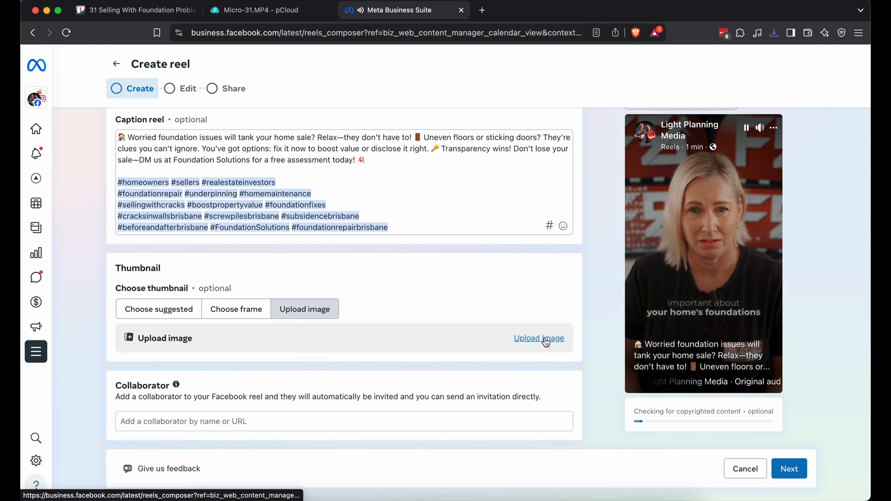
{"action": "left_click", "coordinate": [538, 337]}
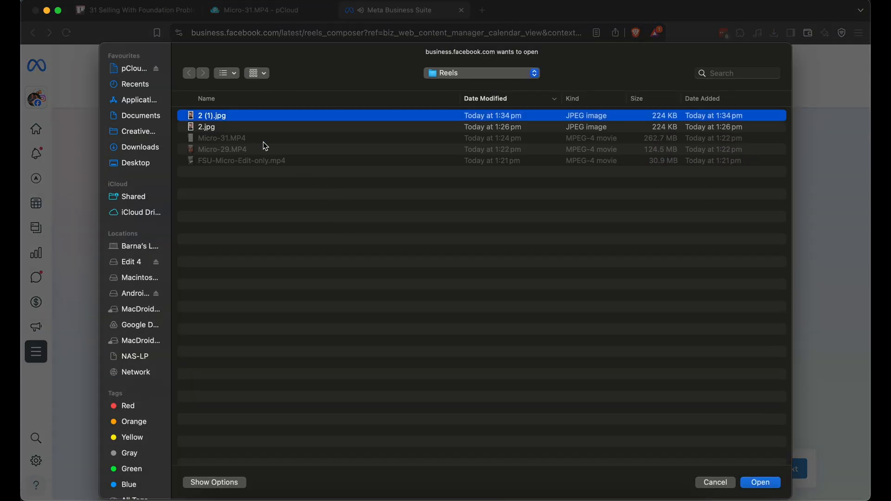
{"action": "left_click", "coordinate": [760, 482]}
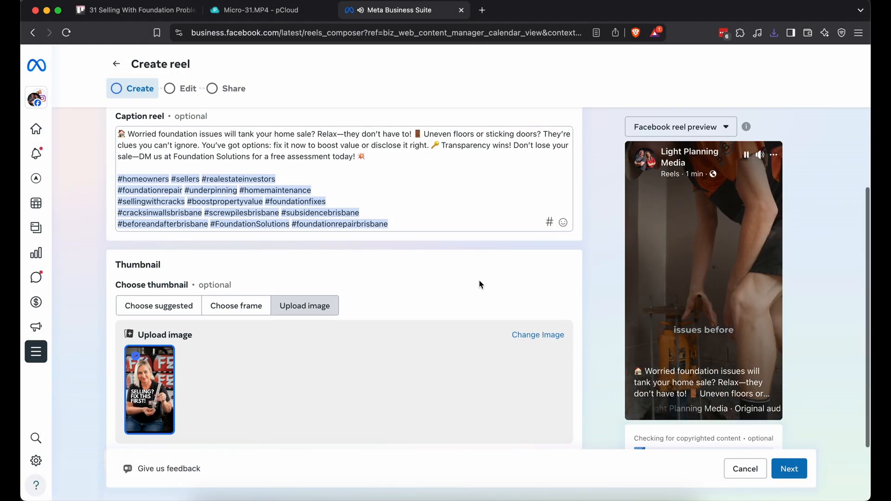
{"action": "scroll", "scroll_direction": "down", "scroll_amount": 3}
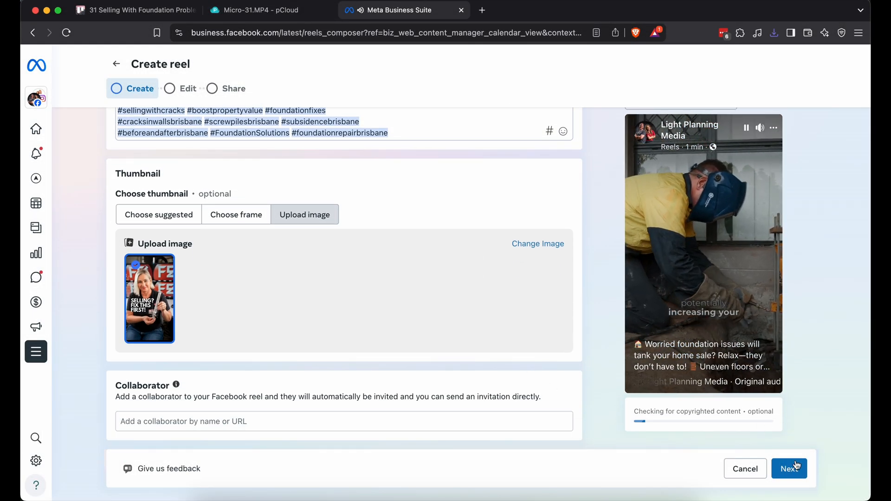
Step: Advance through Edit to sharing options and schedule the reel for 1 April 2025 at 13:55
{"action": "left_click", "coordinate": [789, 467]}
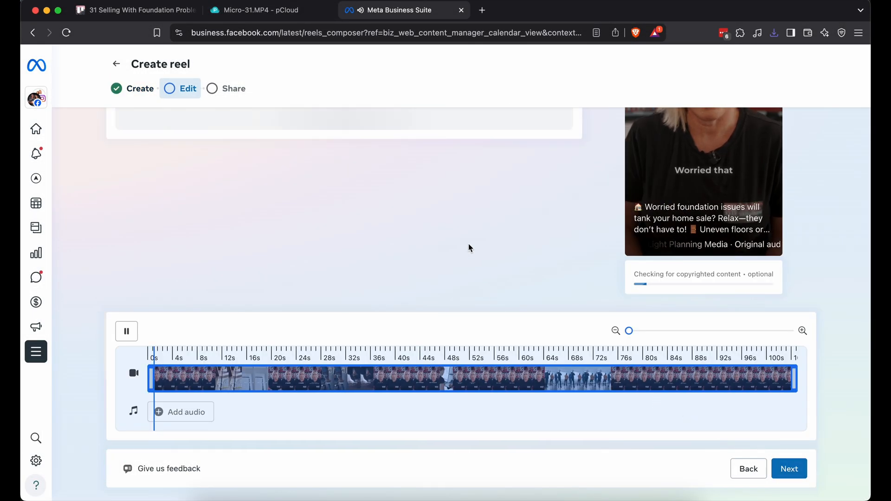
{"action": "left_click", "coordinate": [185, 412]}
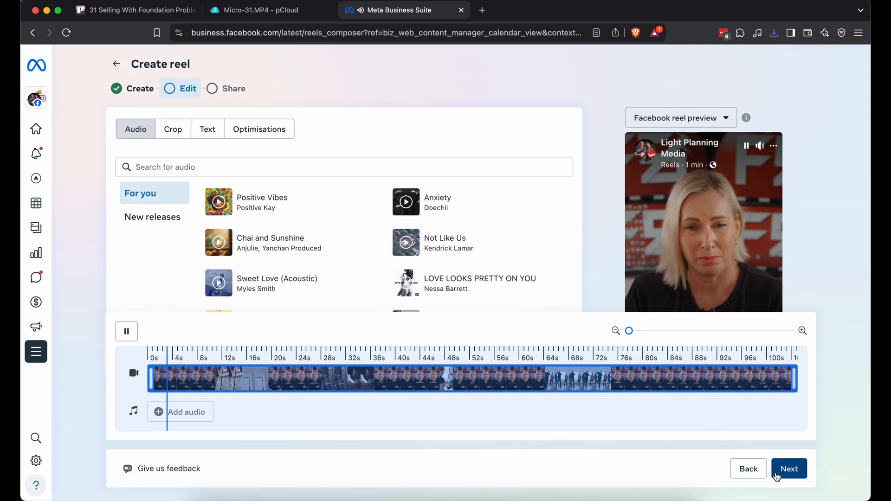
{"action": "left_click", "coordinate": [789, 469]}
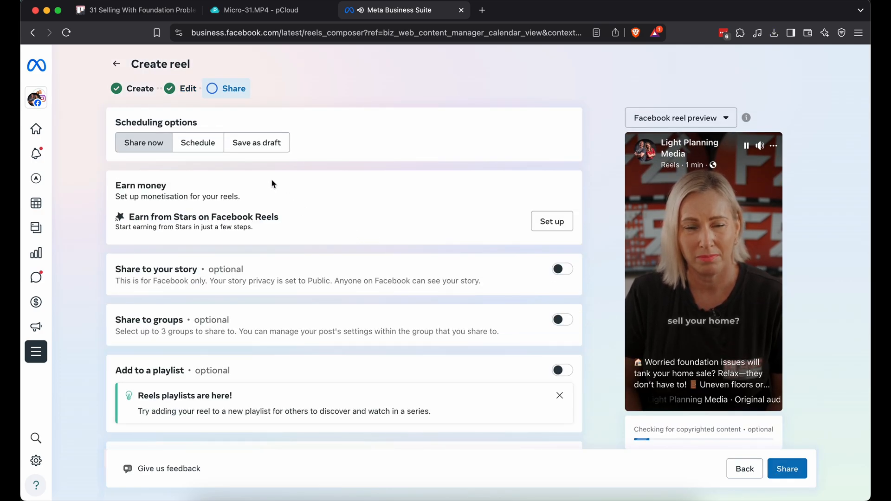
{"action": "left_click", "coordinate": [198, 142]}
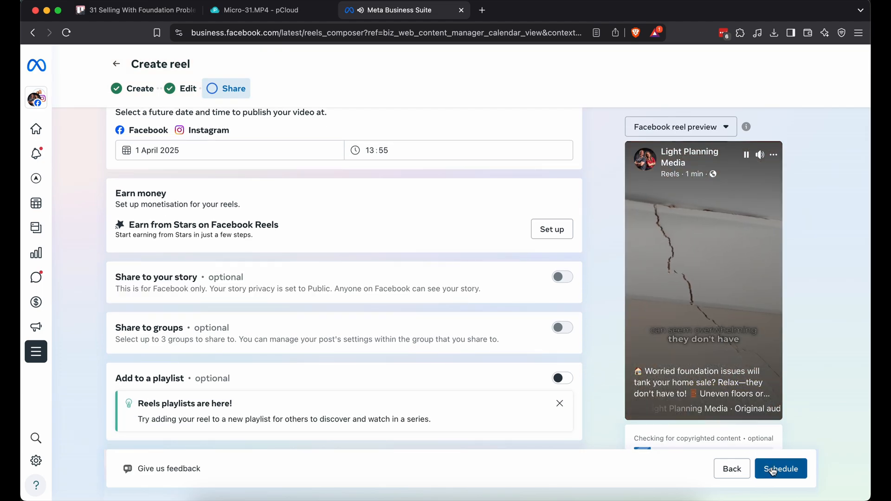
{"action": "left_click", "coordinate": [781, 469]}
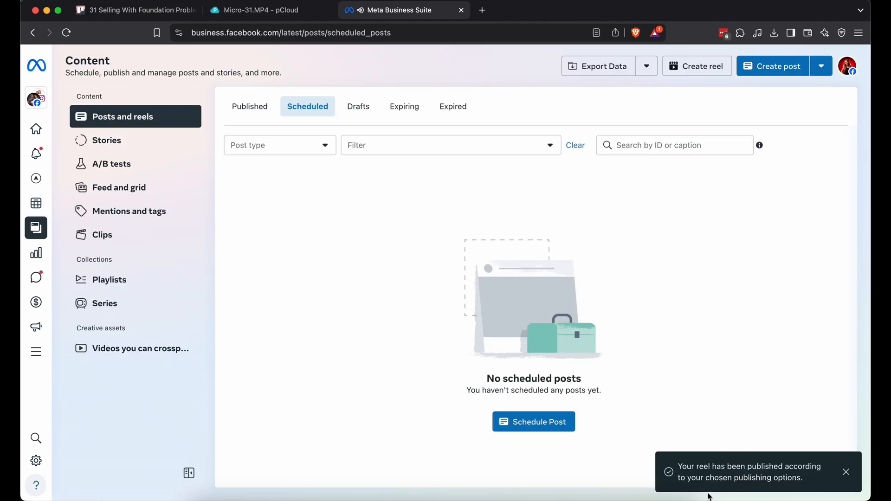
{"action": "mouse_move", "coordinate": [566, 315]}
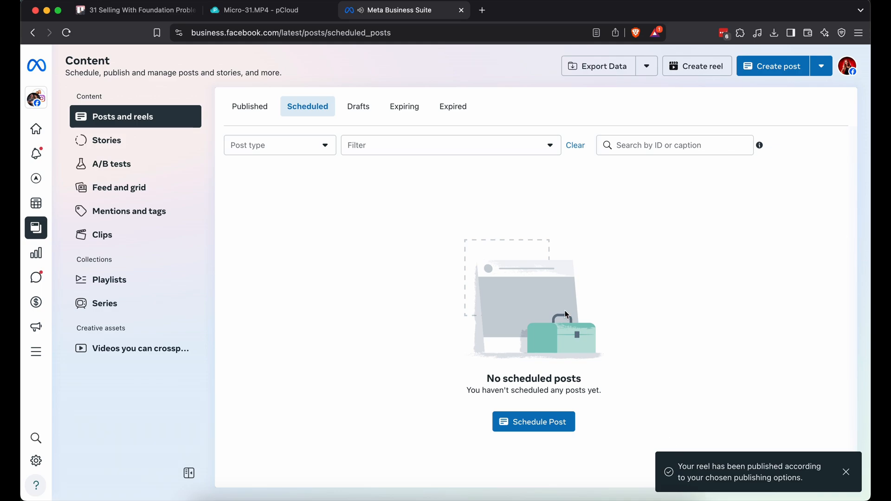
{"action": "mouse_move", "coordinate": [499, 260]}
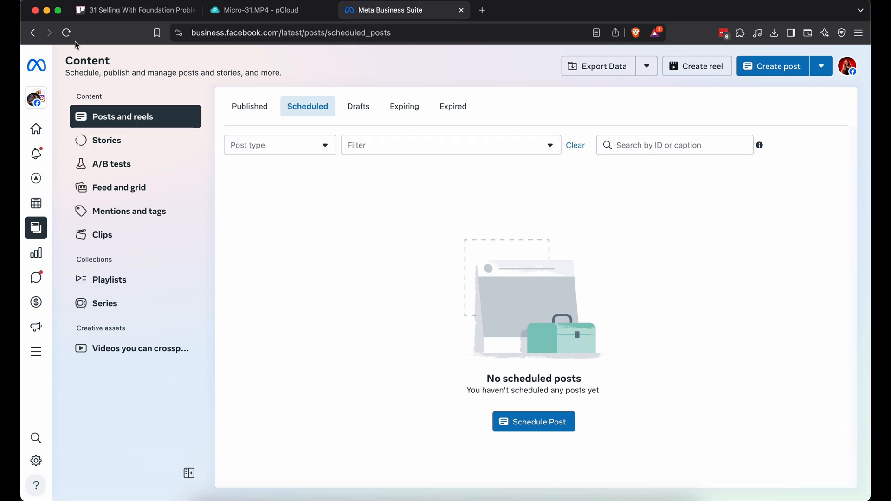
Step: Reload the Scheduled posts page until the Facebook and Instagram reels appear
{"action": "left_click", "coordinate": [66, 33]}
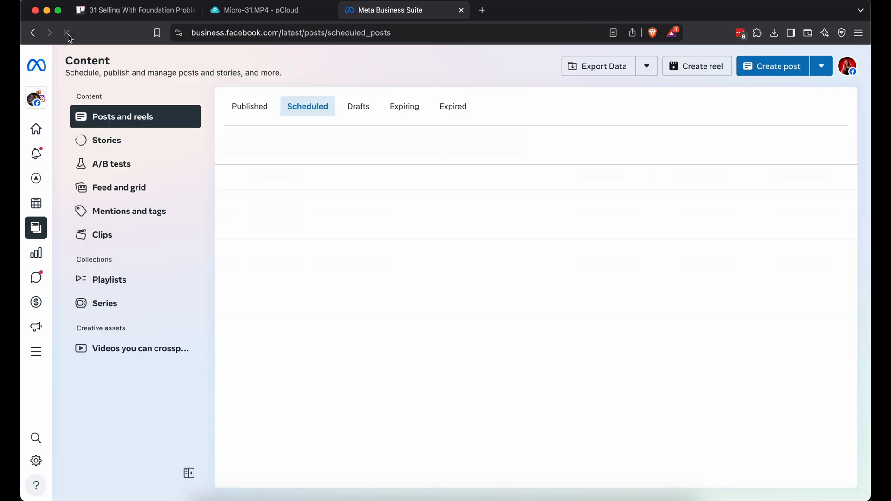
{"action": "left_click", "coordinate": [66, 32]}
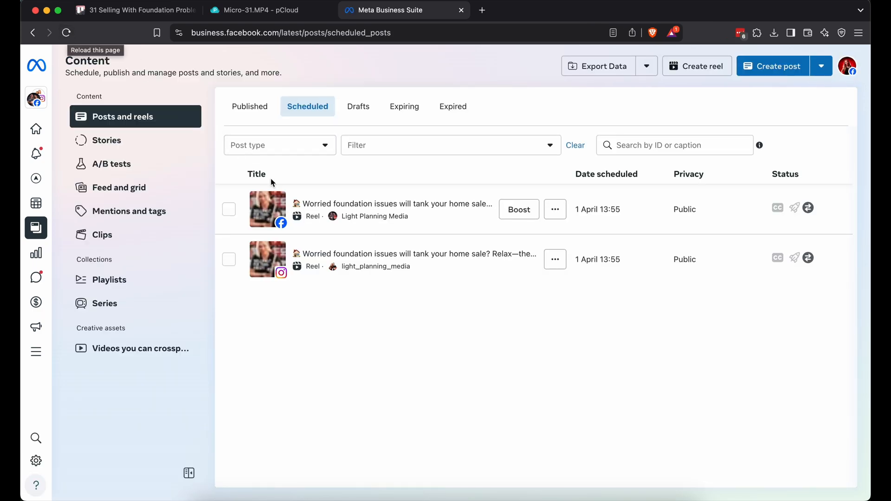
Step: Use Manage post on the Facebook reel row to open its edit form with caption and hashtags
{"action": "left_click", "coordinate": [554, 209]}
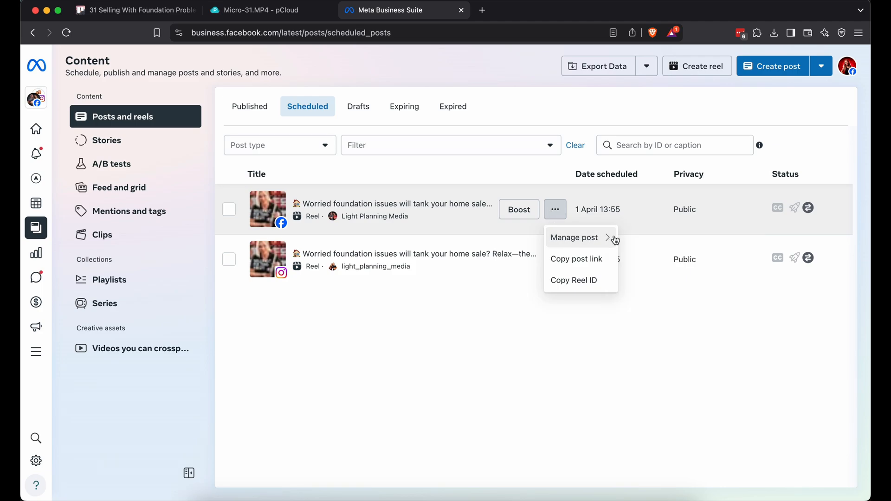
{"action": "mouse_move", "coordinate": [574, 280]}
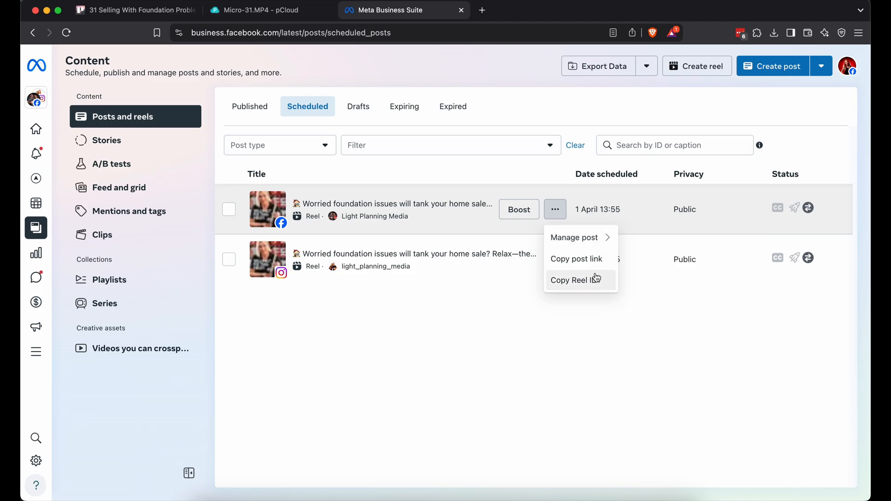
{"action": "left_click", "coordinate": [574, 237]}
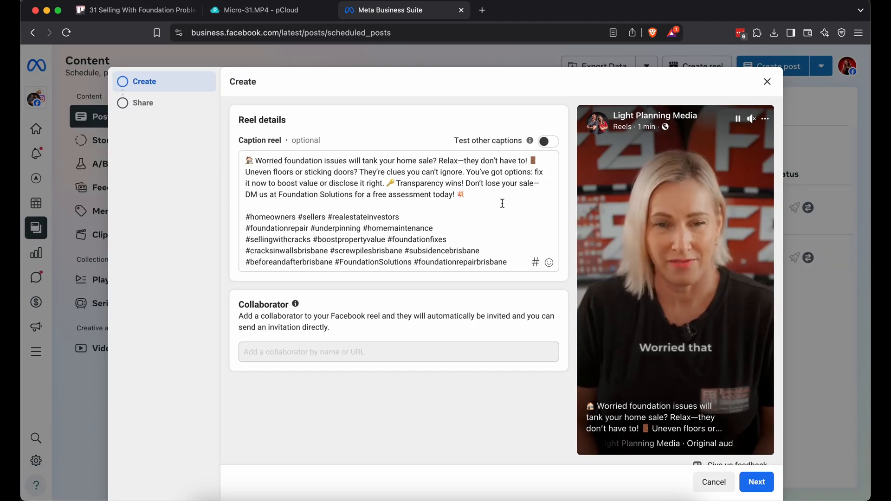